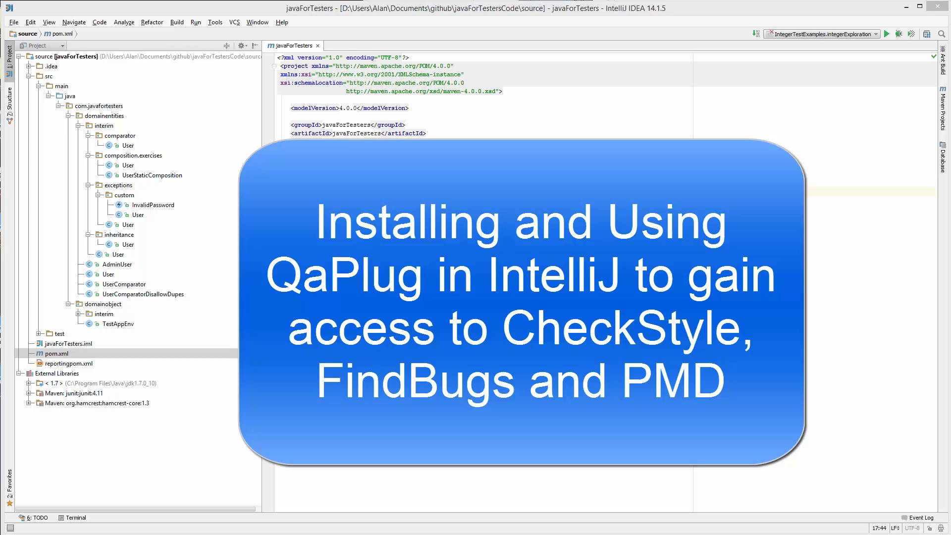
mouse_move(907, 448)
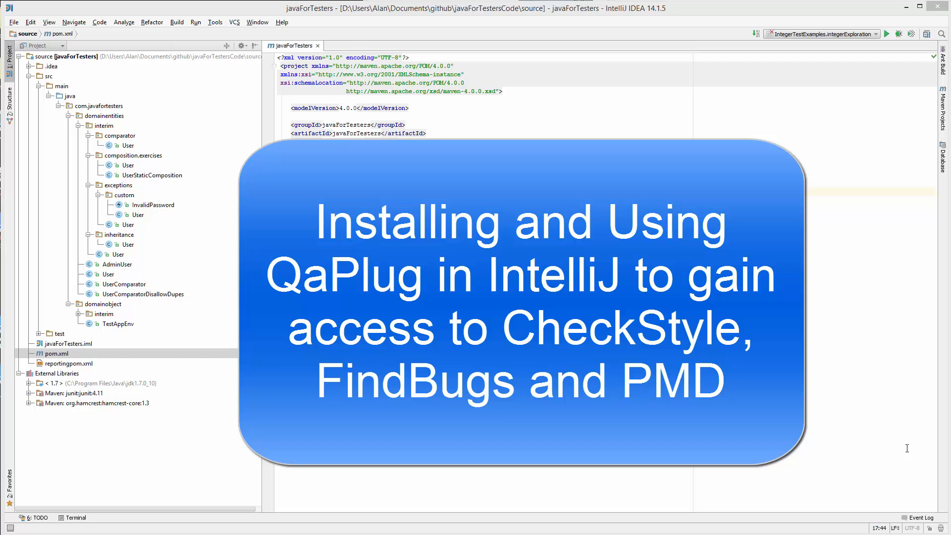
Reach the installed Plugins list through the File menu Settings, then close Settings unchanged.
click(13, 21)
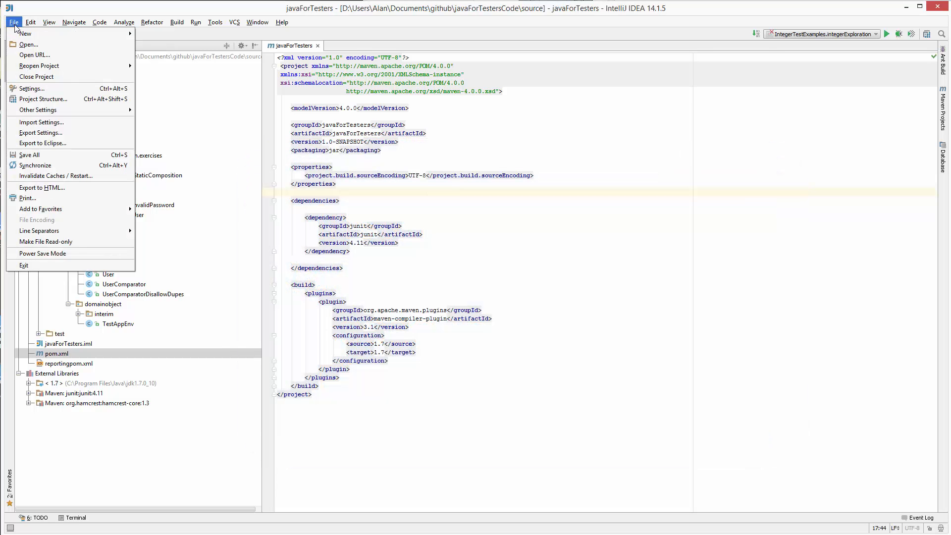
click(31, 88)
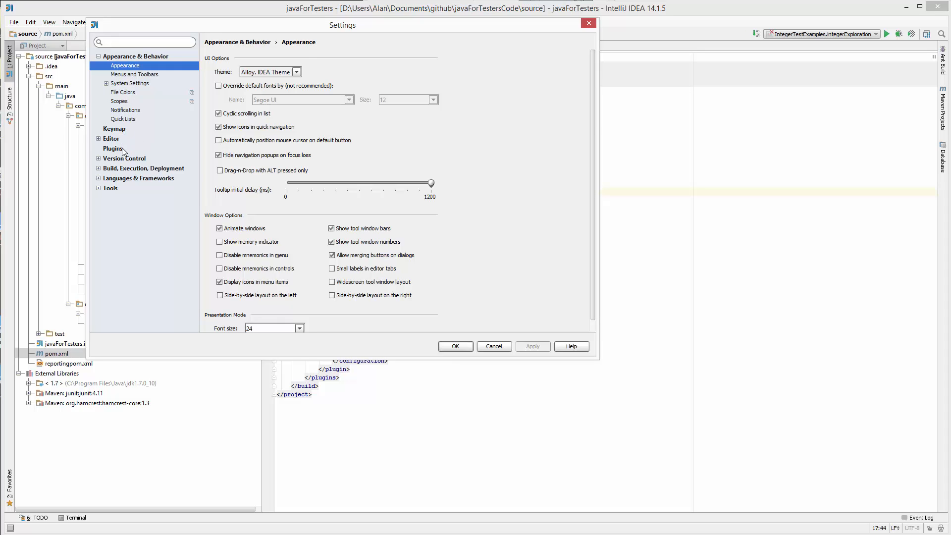
click(112, 149)
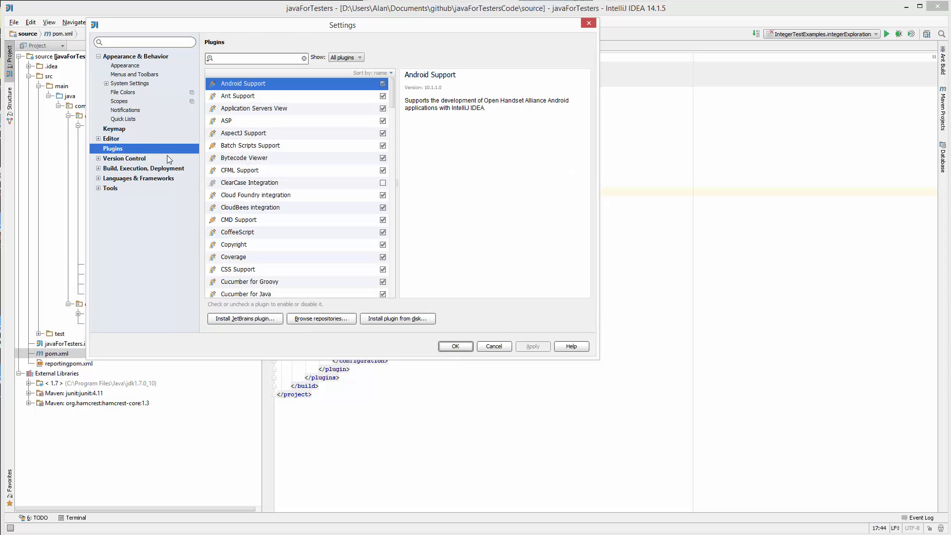
click(494, 347)
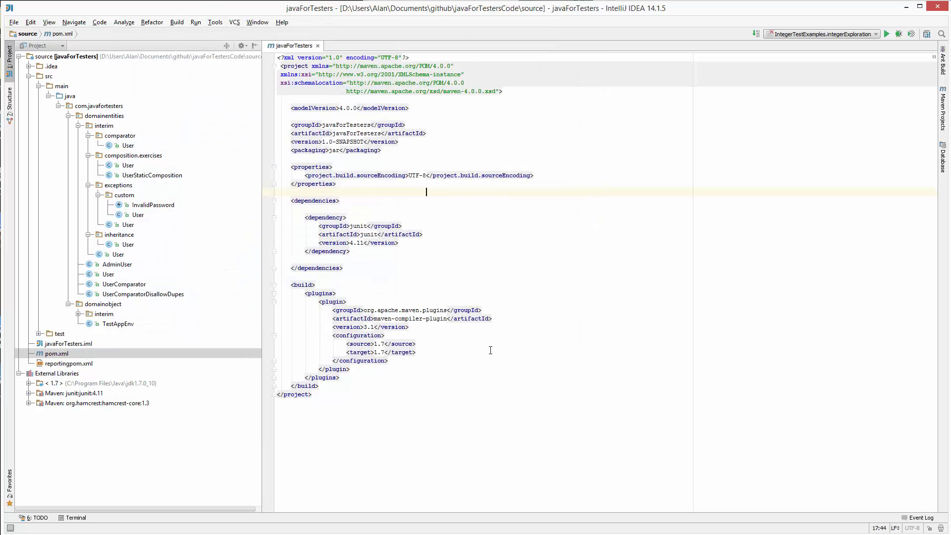
Reopen Settings via the find-action search (Ctrl+Shift+A, 'setti').
key(ctrl+shift+a)
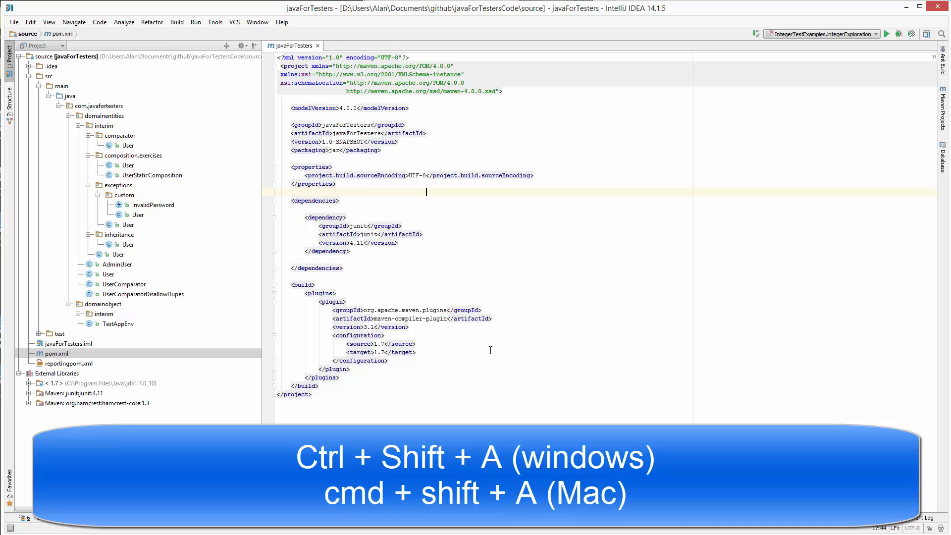
key(ctrl+shift+a)
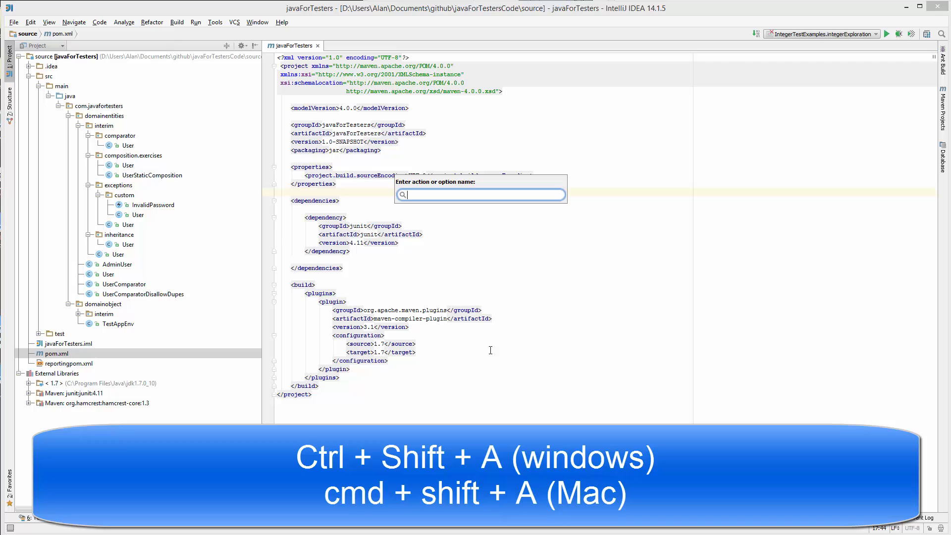
text(setti)
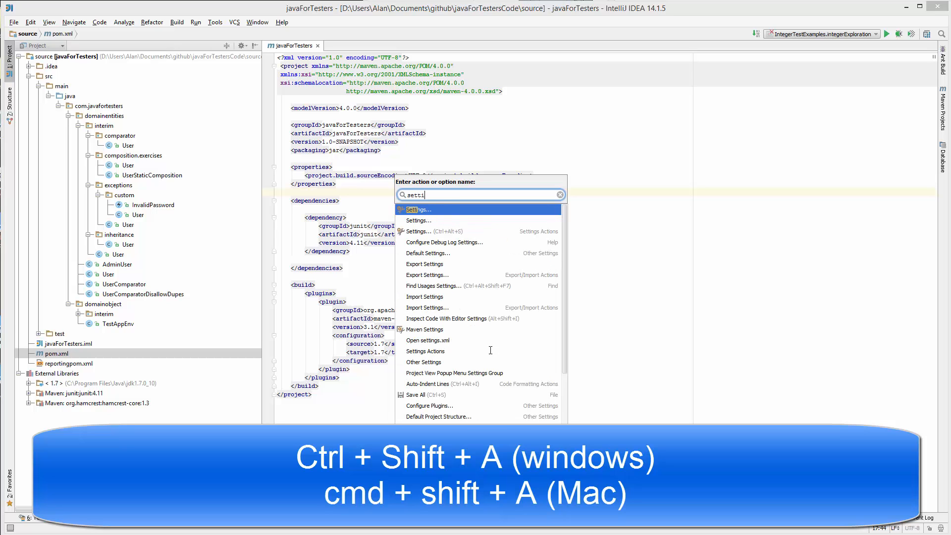
click(416, 209)
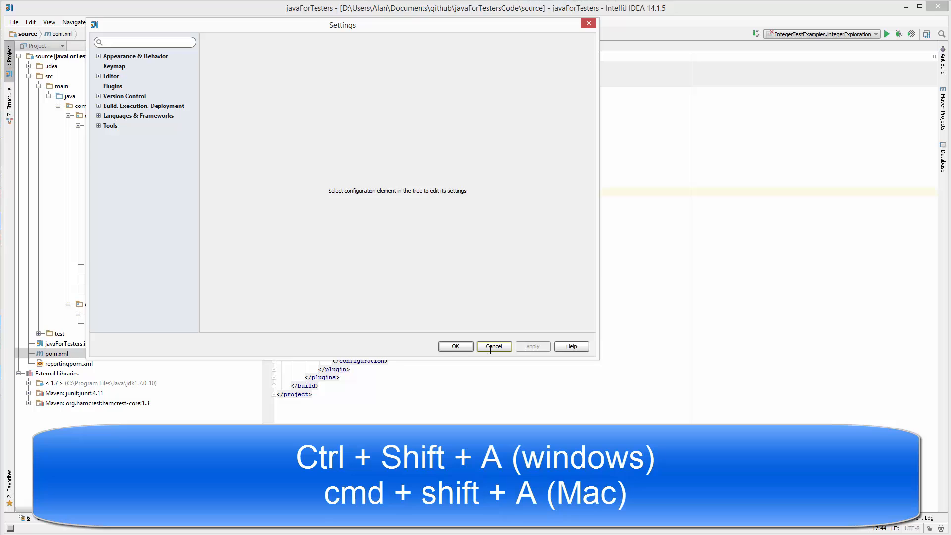
Browse the Tools and Editor groups, then land on the Plugins settings page.
click(123, 162)
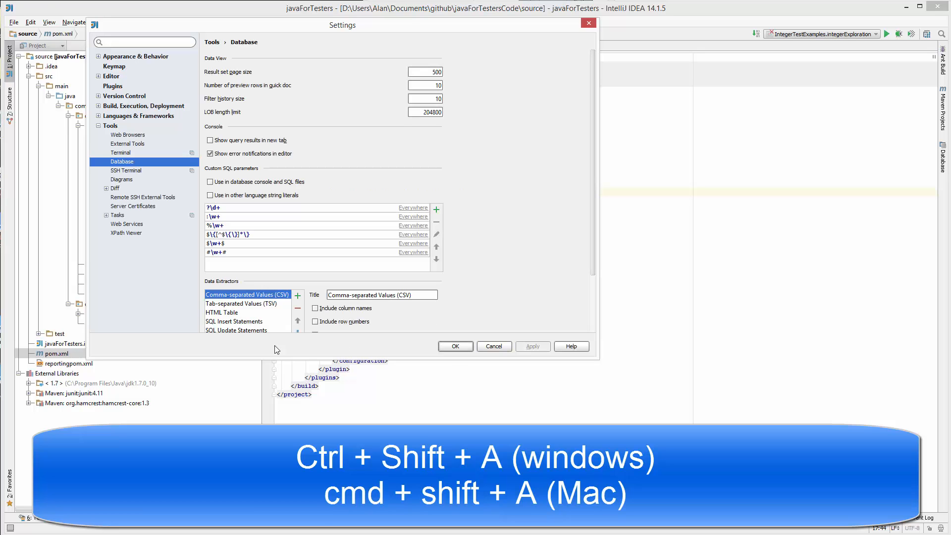
click(113, 85)
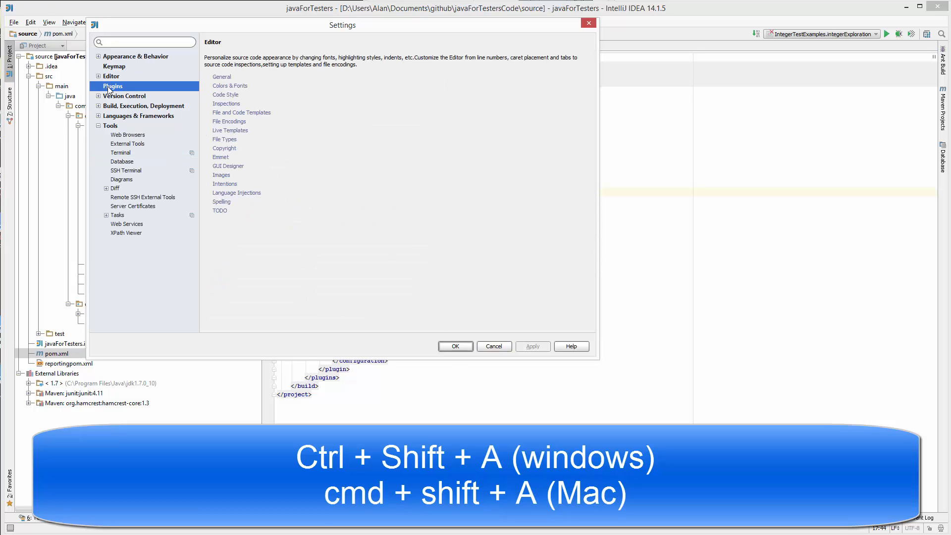
click(113, 86)
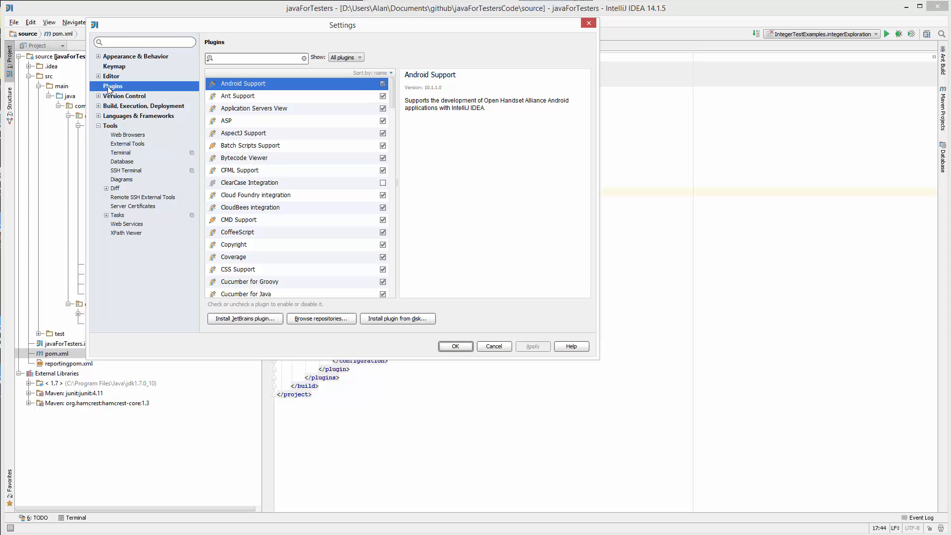
Search the plugins for 'QAPLUG' and browse the online repositories for it.
text(QA)
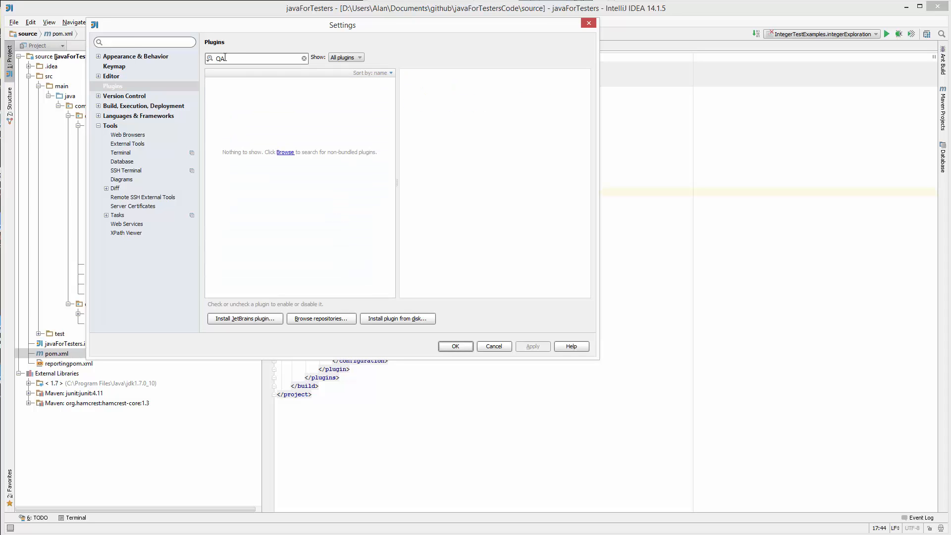
text(PLUG)
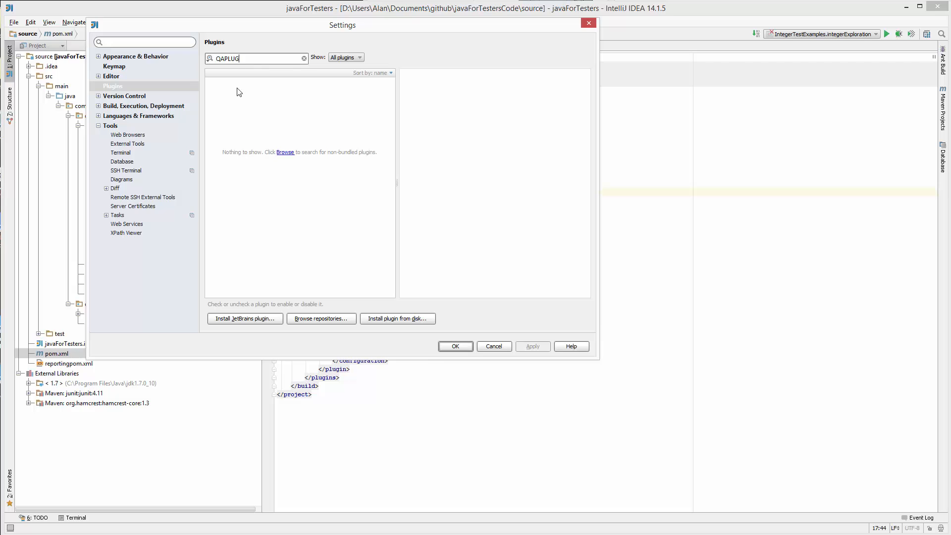
mouse_move(285, 153)
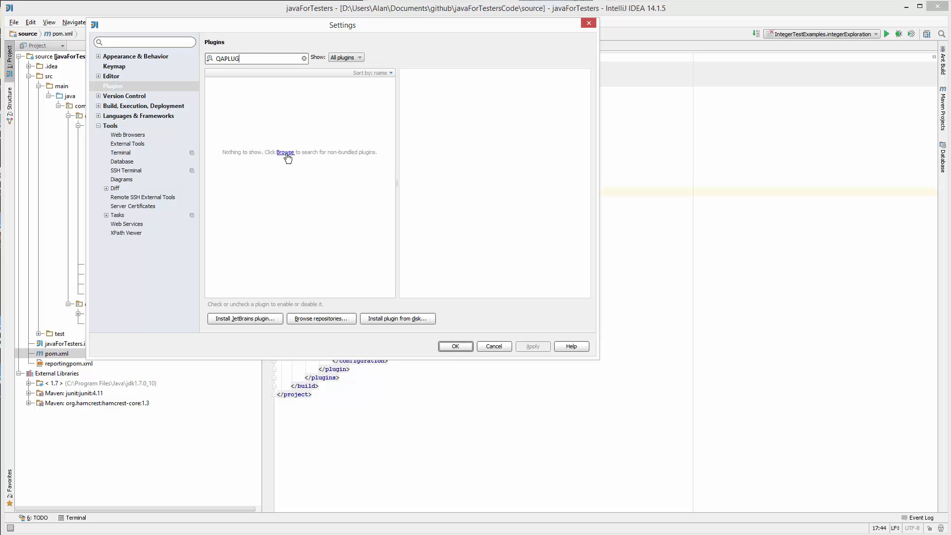
click(286, 153)
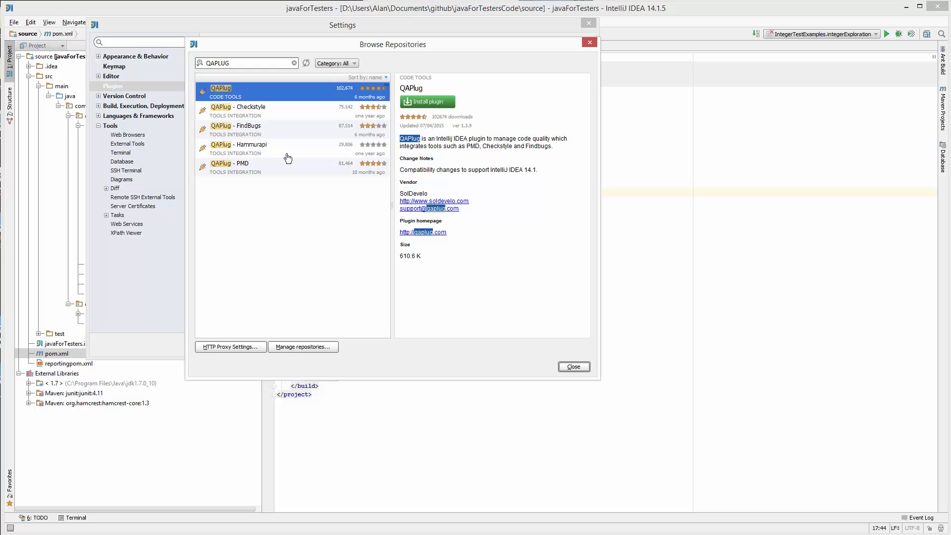
mouse_move(281, 154)
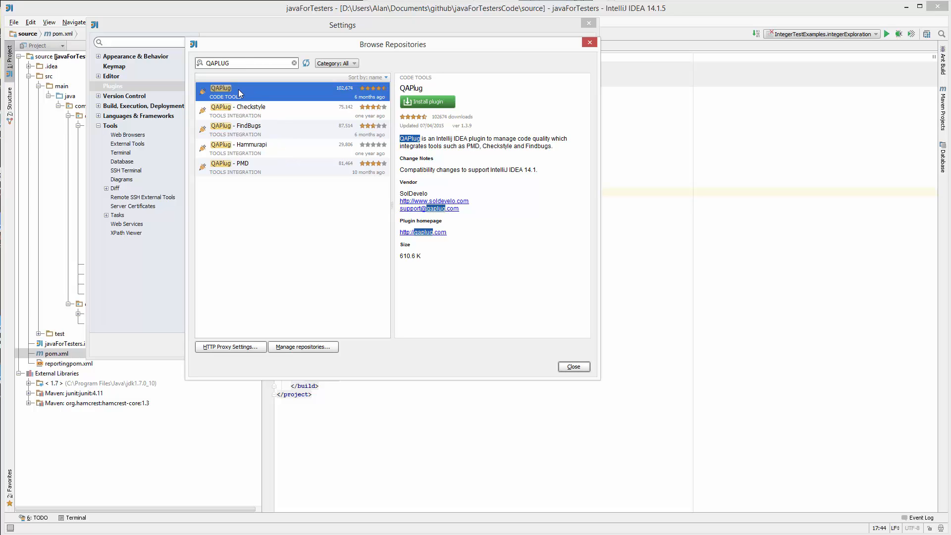
mouse_move(406, 101)
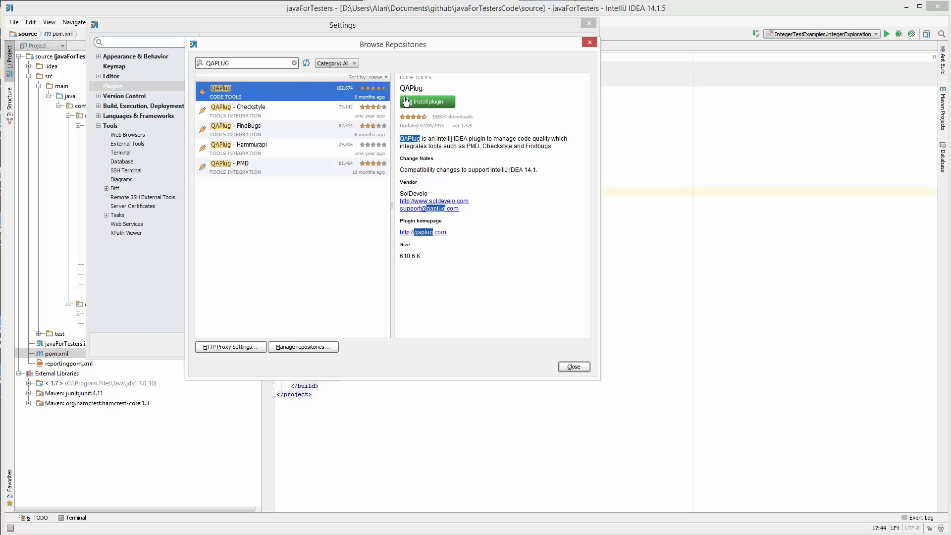
mouse_move(426, 104)
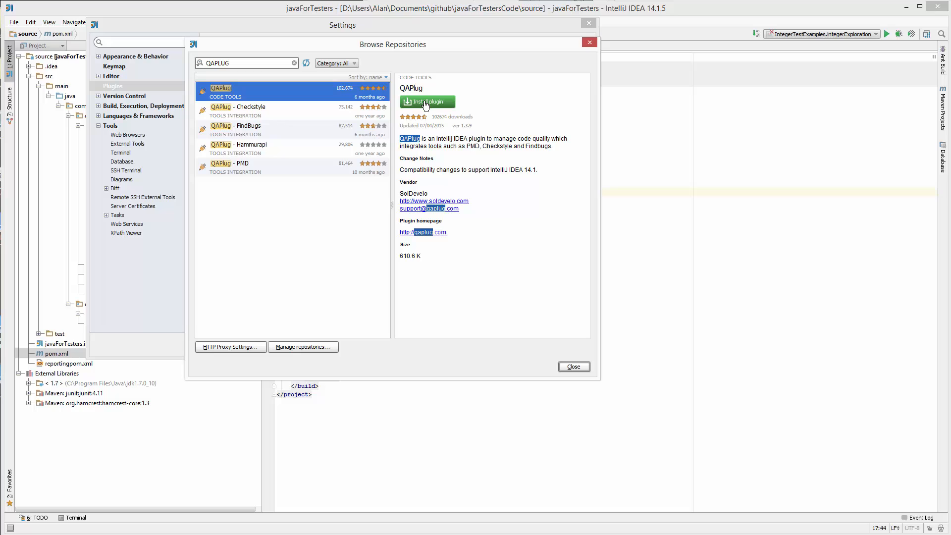
Install QAPlug and its Checkstyle module from the repository, confirming each download.
click(427, 101)
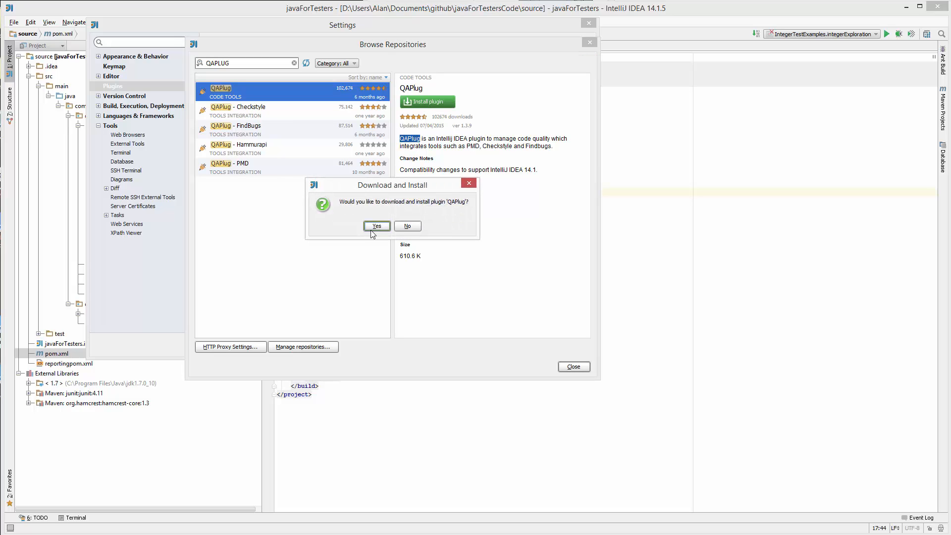
click(376, 226)
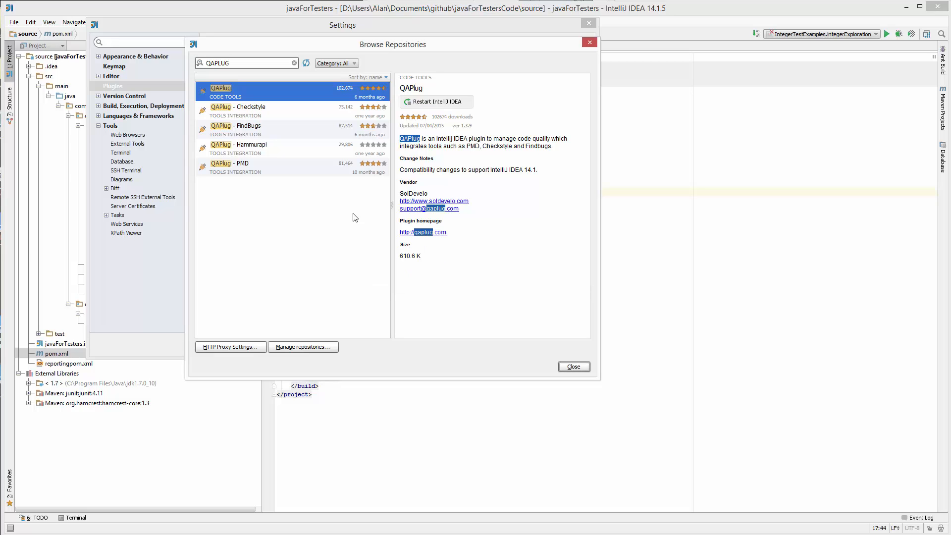
click(238, 111)
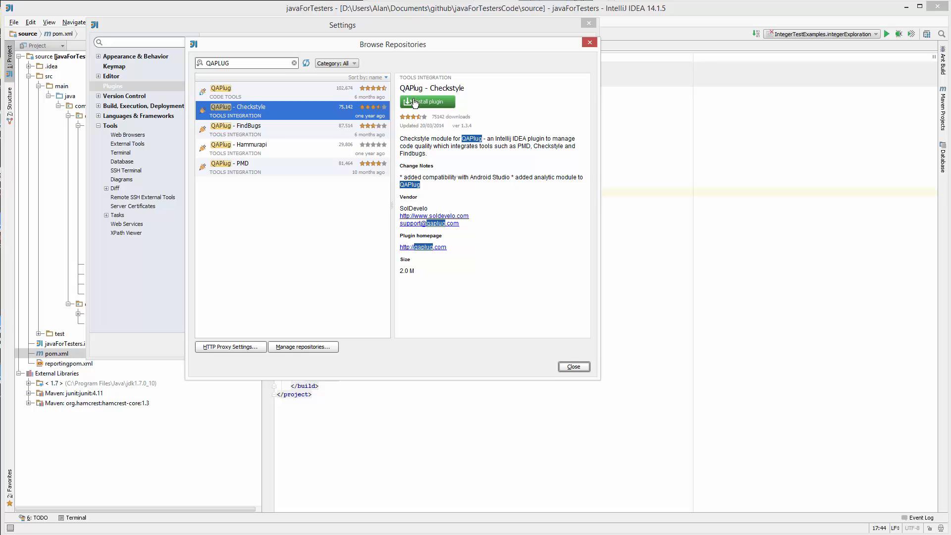
click(426, 101)
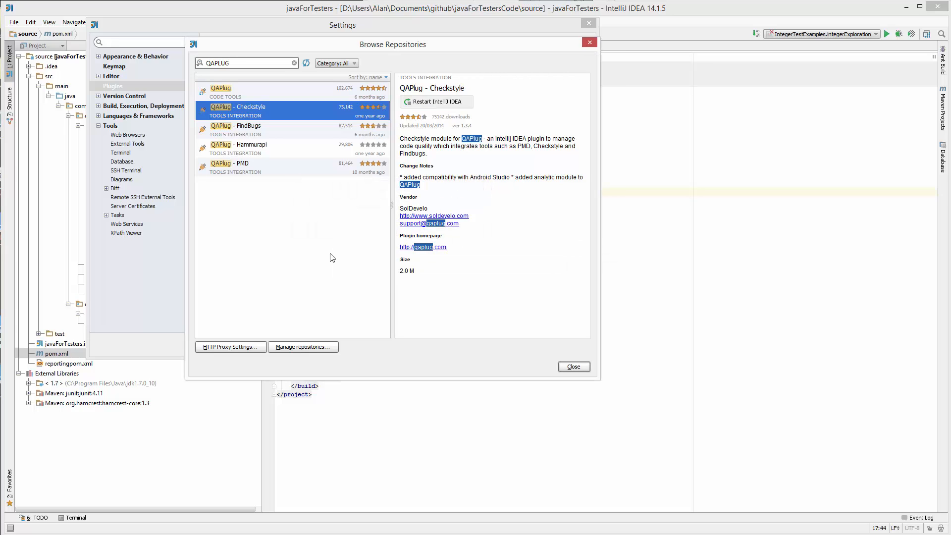
Install the QAPlug FindBugs and PMD modules and restart the IDE to activate them.
click(426, 101)
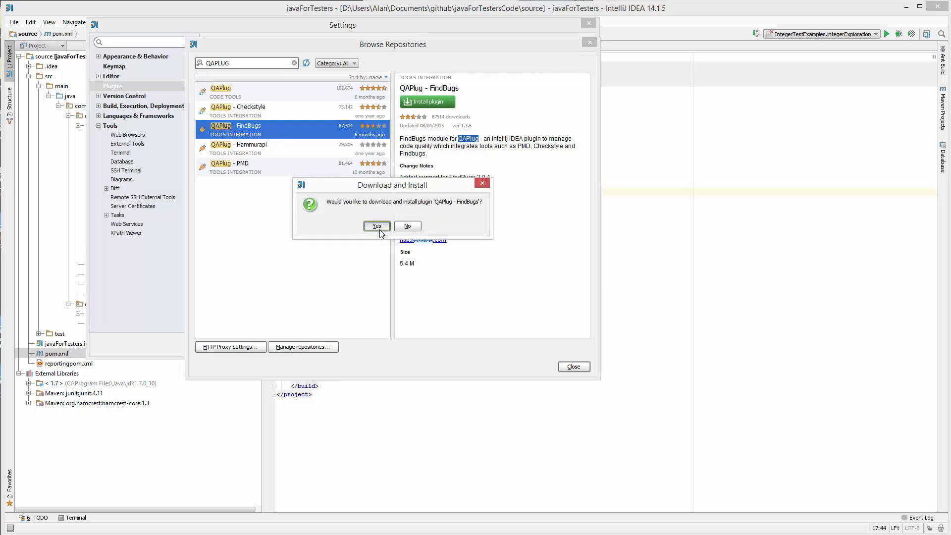
click(377, 226)
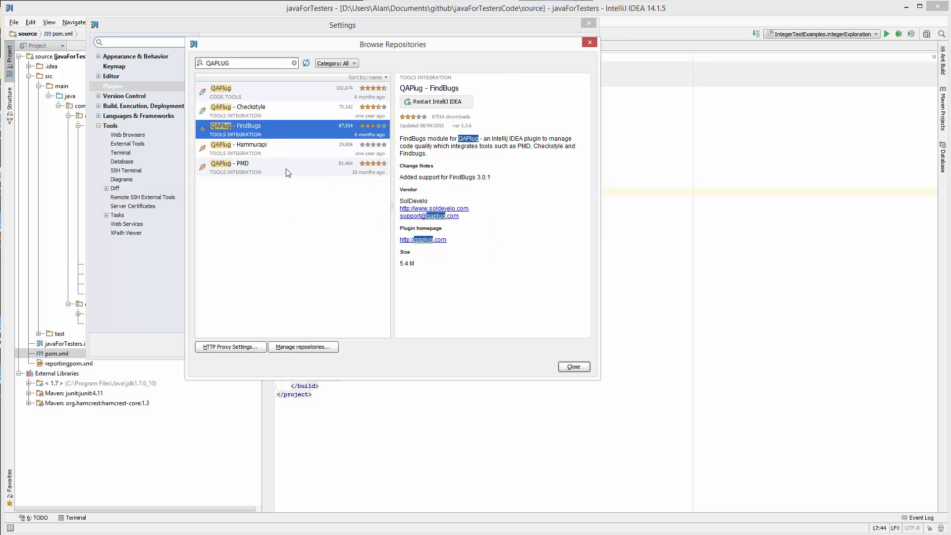
click(229, 164)
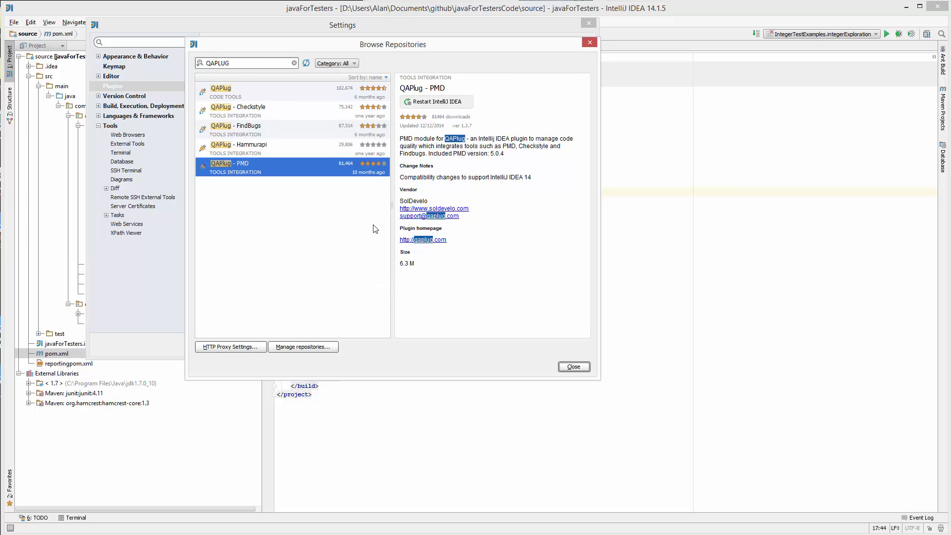
mouse_move(453, 106)
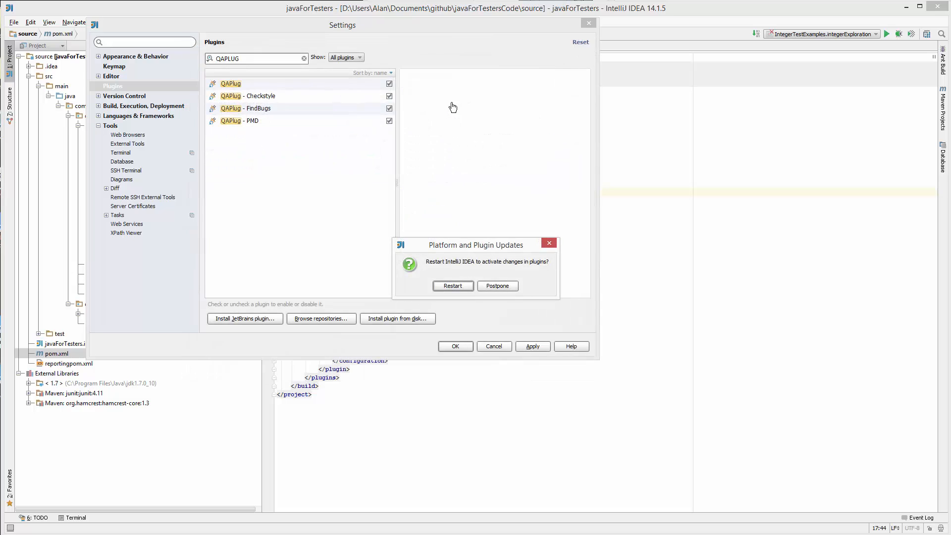
click(452, 285)
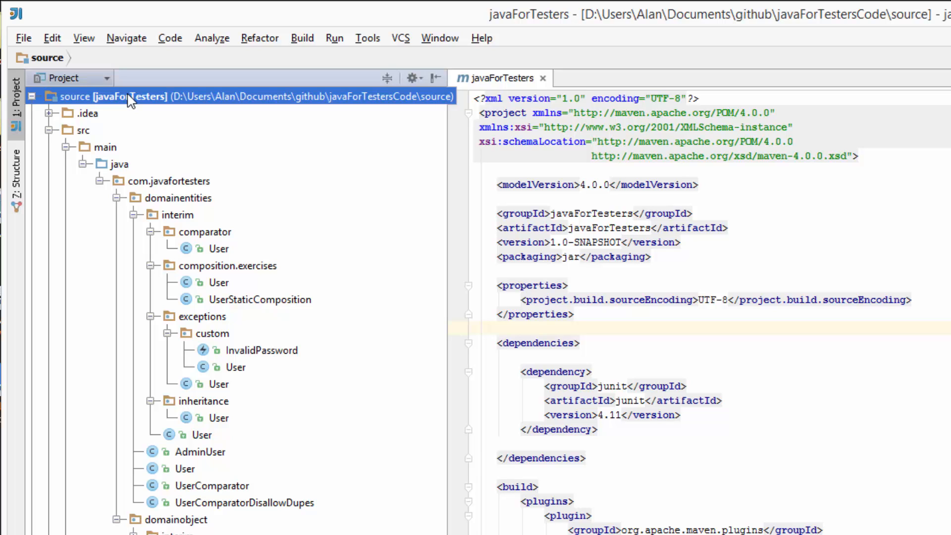
Analyze Code on the whole javaForTesters project from the project root's context menu, yielding 66 problems.
right_click(120, 96)
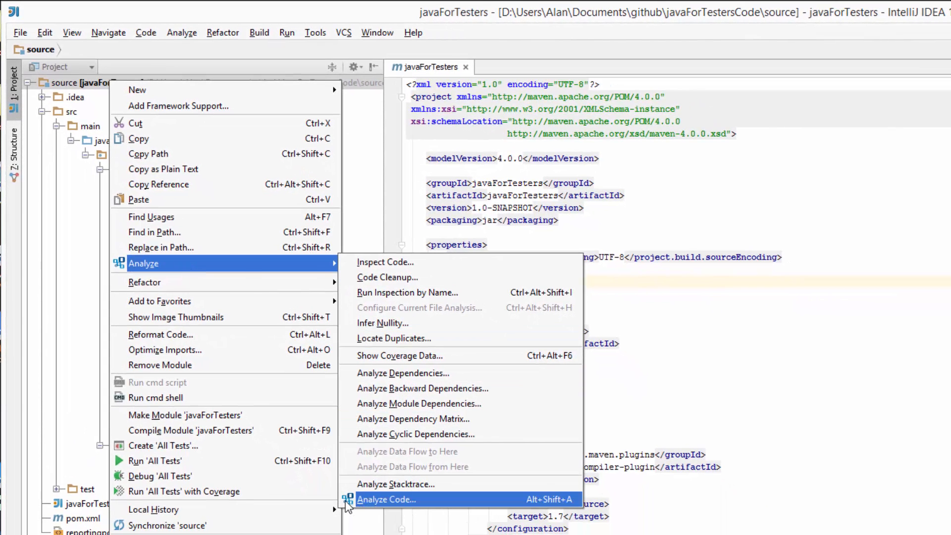
mouse_move(357, 505)
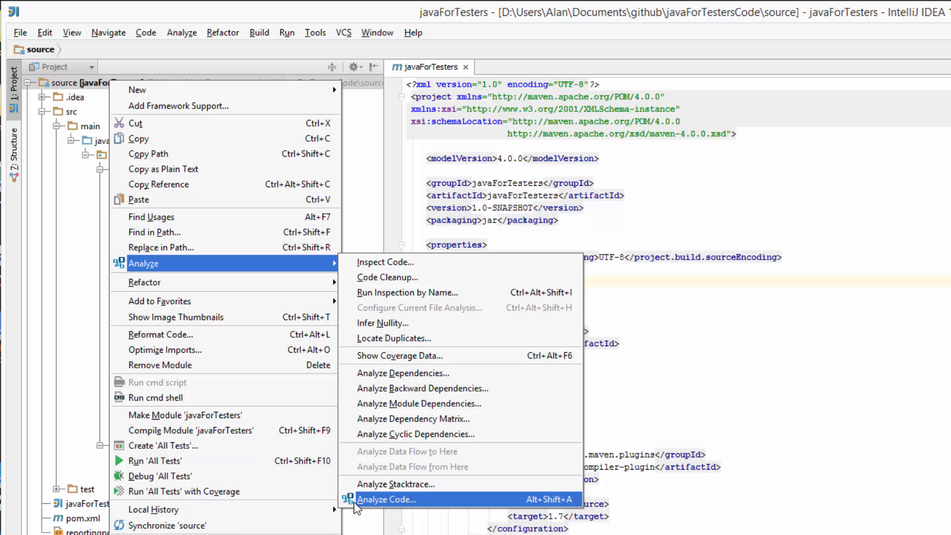
mouse_move(364, 509)
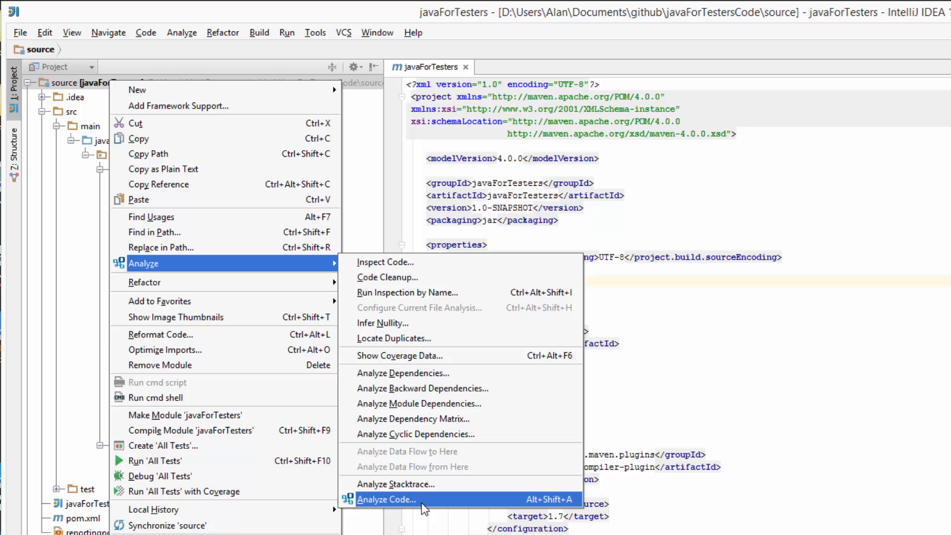
click(386, 500)
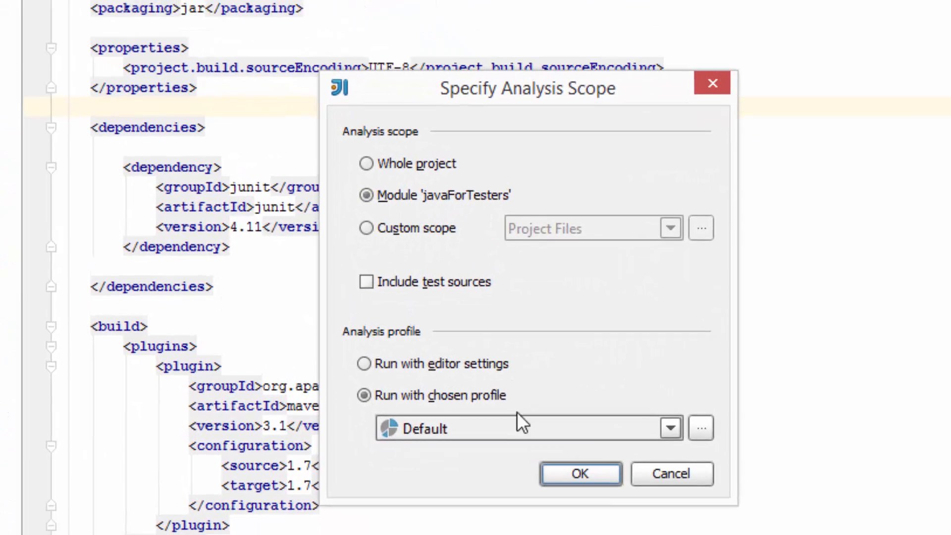
click(366, 164)
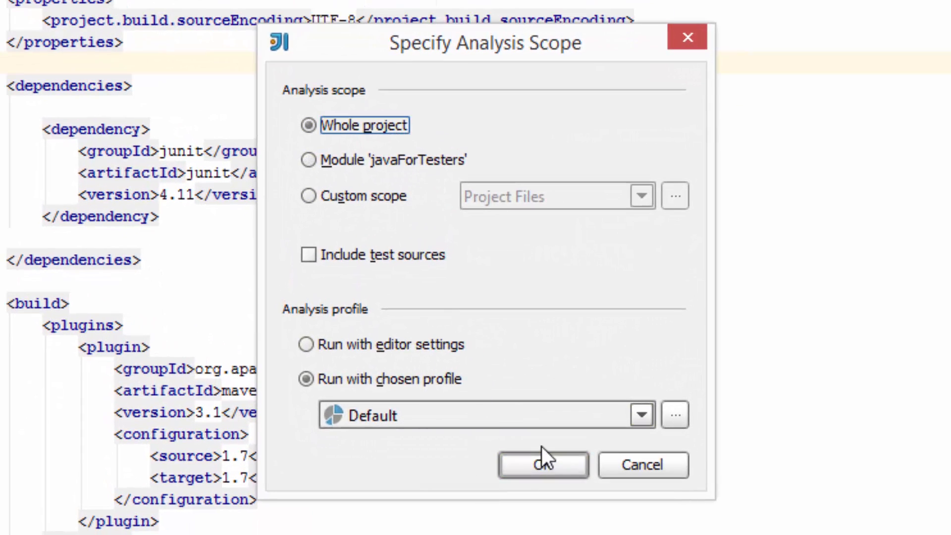
click(542, 464)
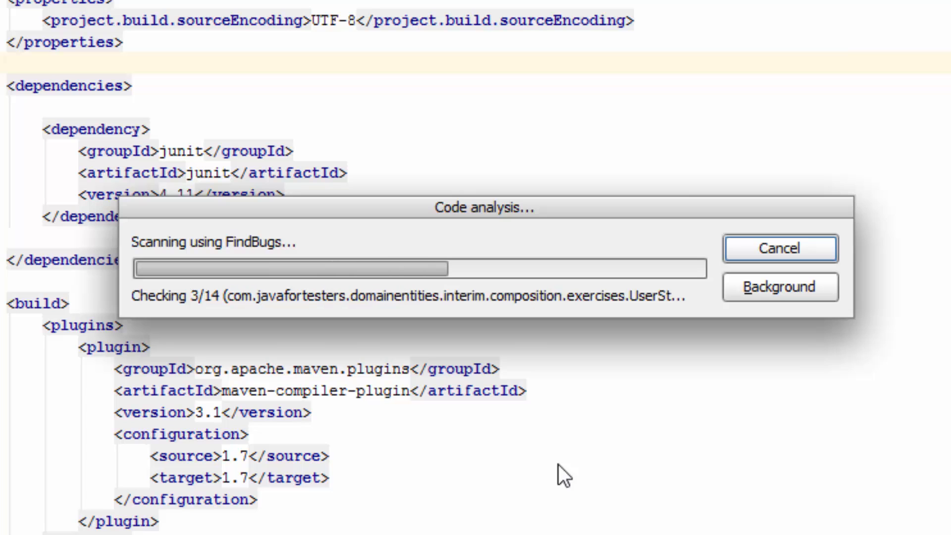
click(780, 248)
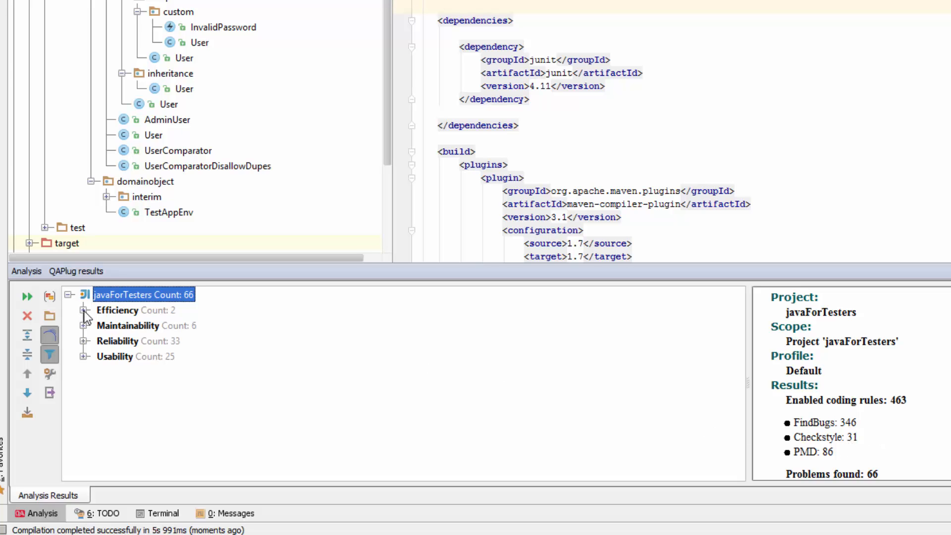
Expand the Efficiency category, the first TestAppEnv finding and the Comparator-not-Serializable findings.
click(83, 311)
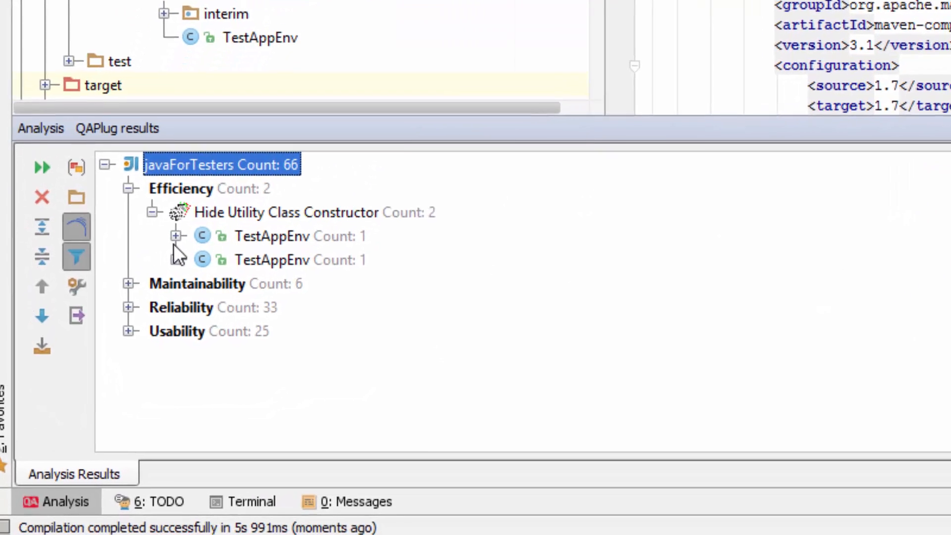
click(176, 236)
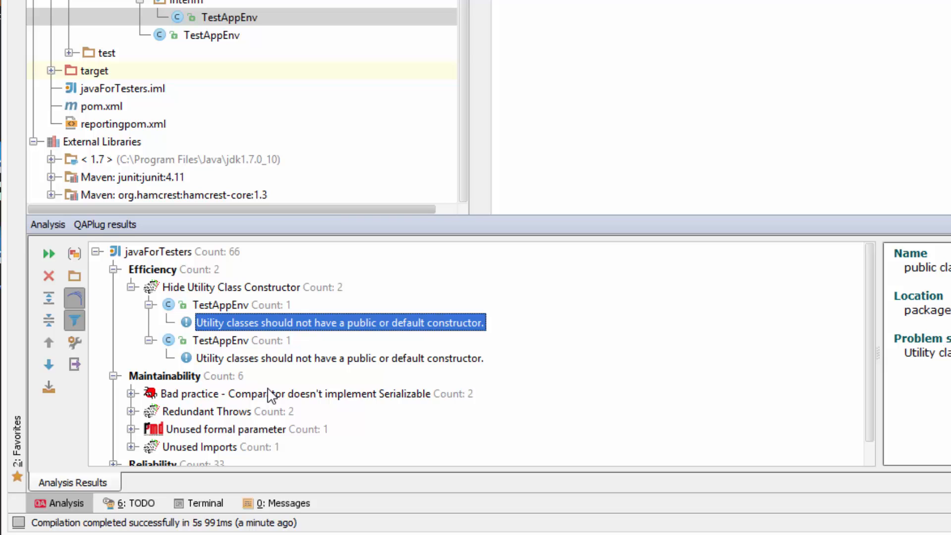
click(294, 394)
text(comparator doesn't implement serializable)
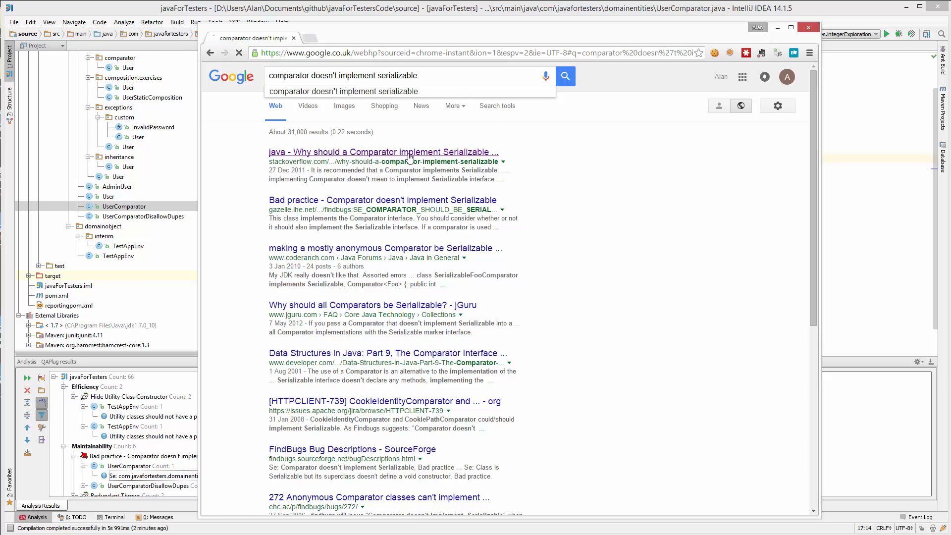
Open the Stack Overflow question on Comparator implementing Serializable and scroll to its answers.
click(383, 152)
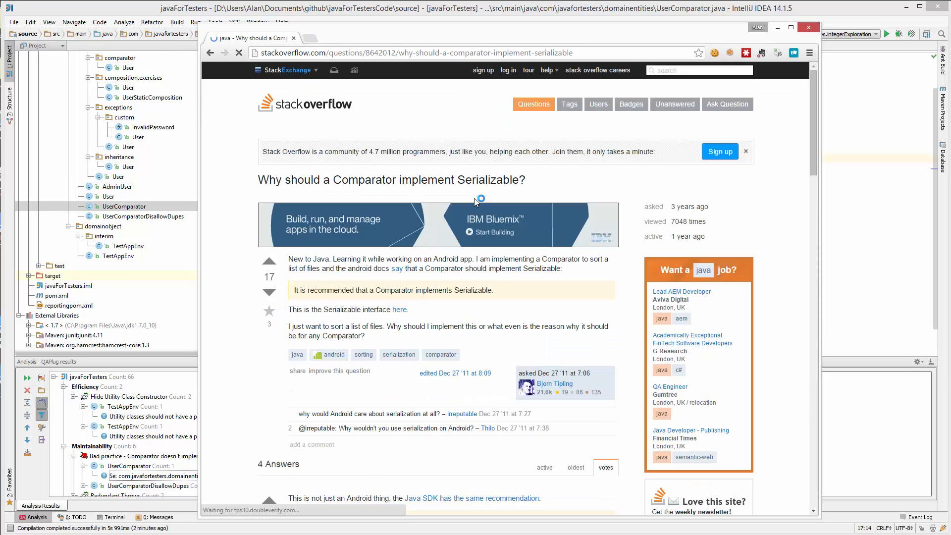
scroll(down, 3)
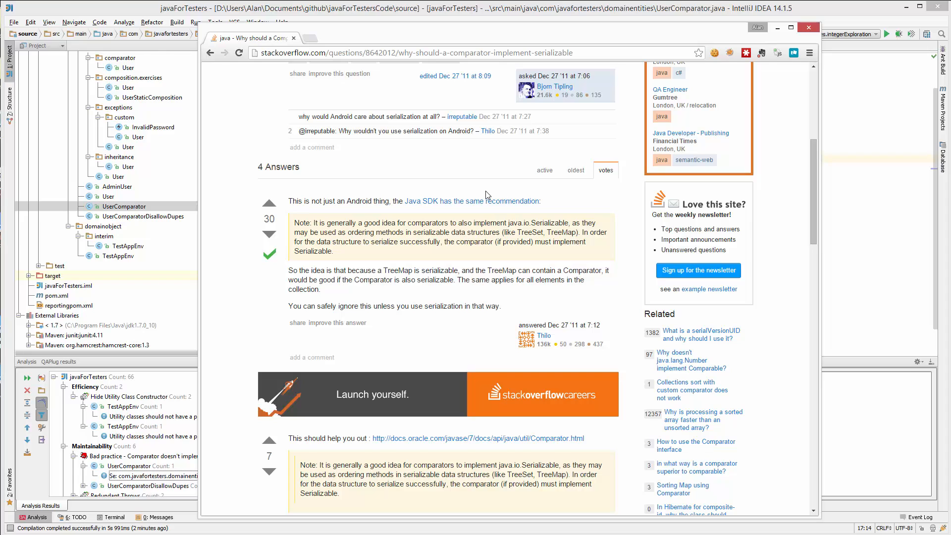
mouse_move(488, 193)
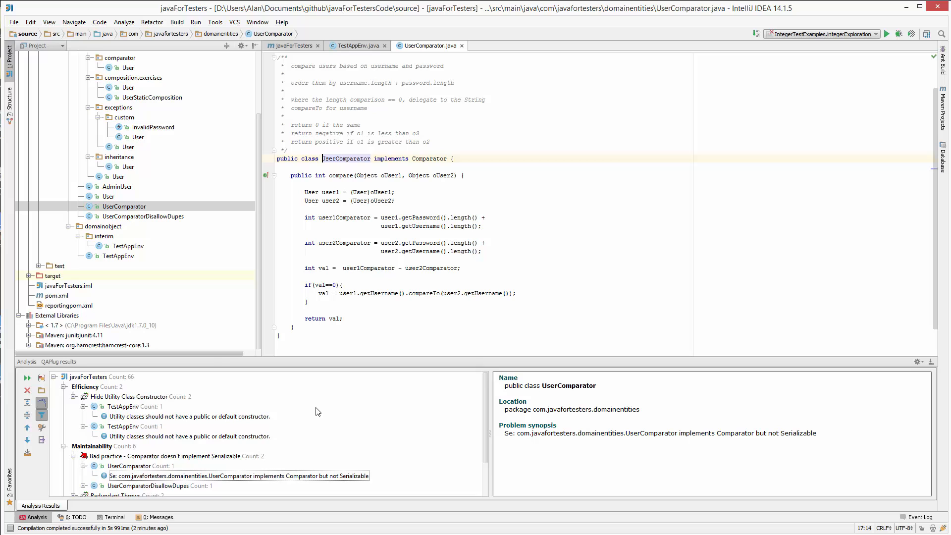
Show the FindBugs Comparator Serializable rule description and expand the Unused formal parameter findings.
click(188, 416)
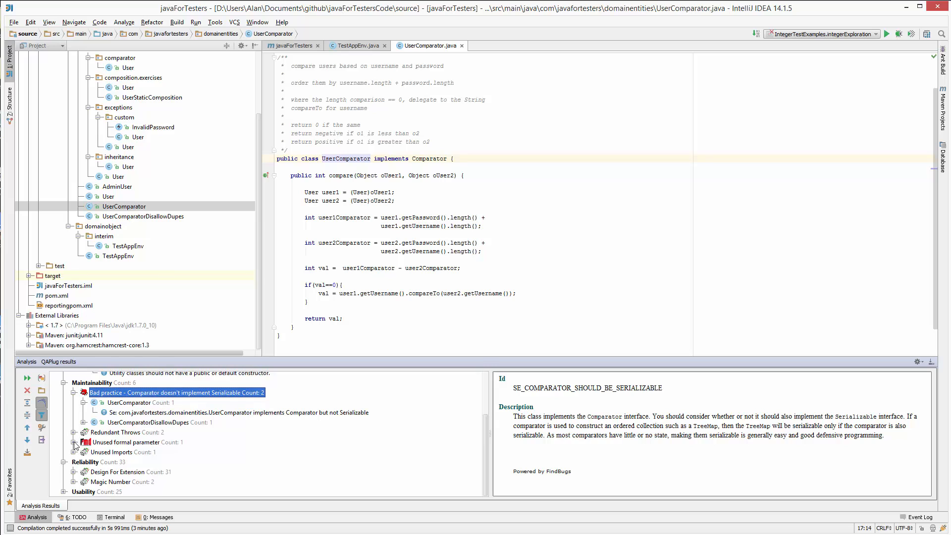
click(76, 442)
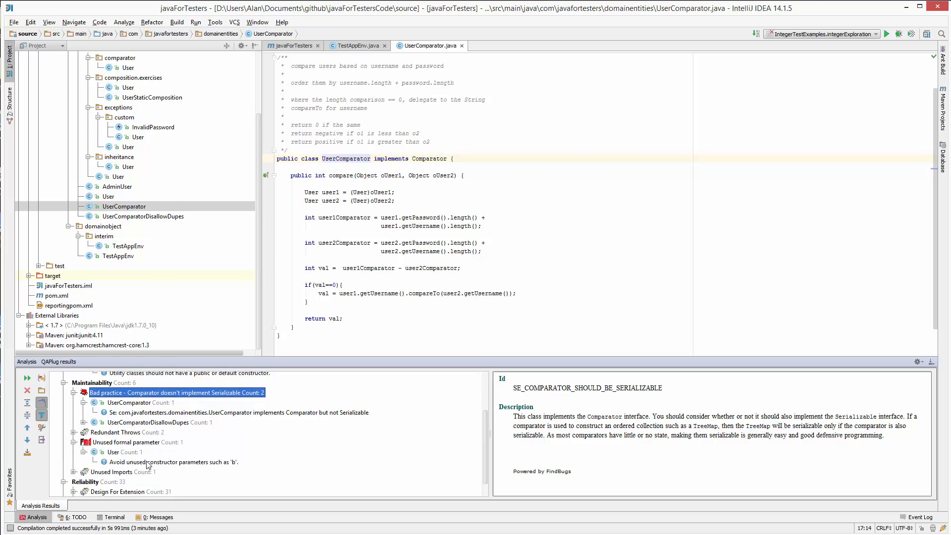